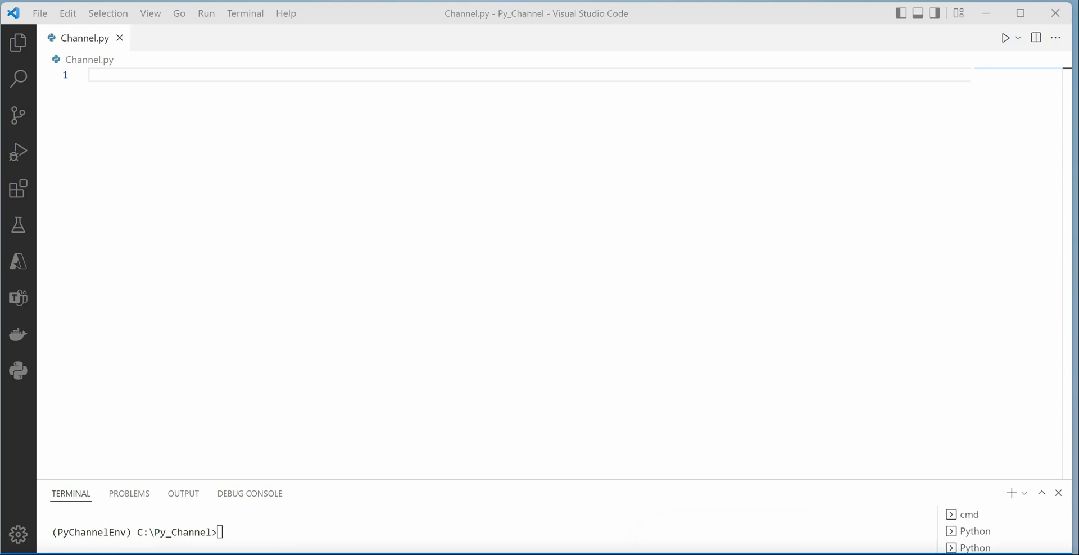
mouse_move(308, 78)
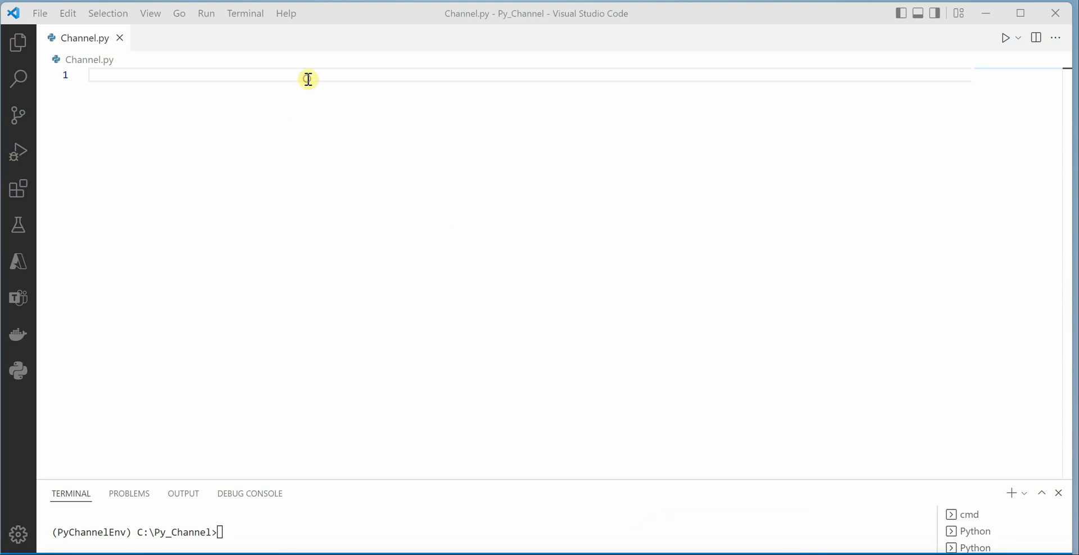
- Write Channel.py with 'import os' and 'print(os.getcwd())'
text(import os)
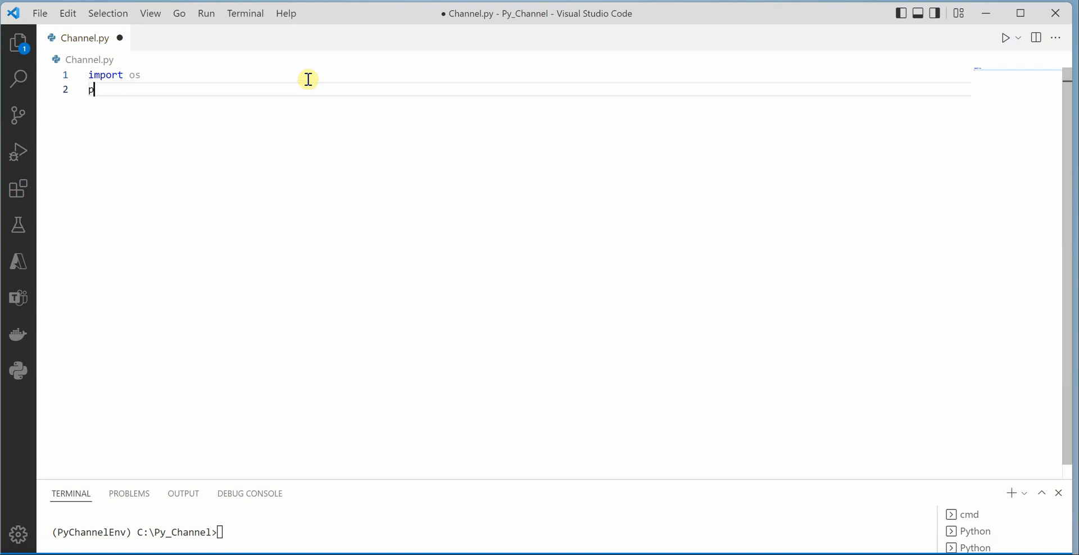
text(rint()
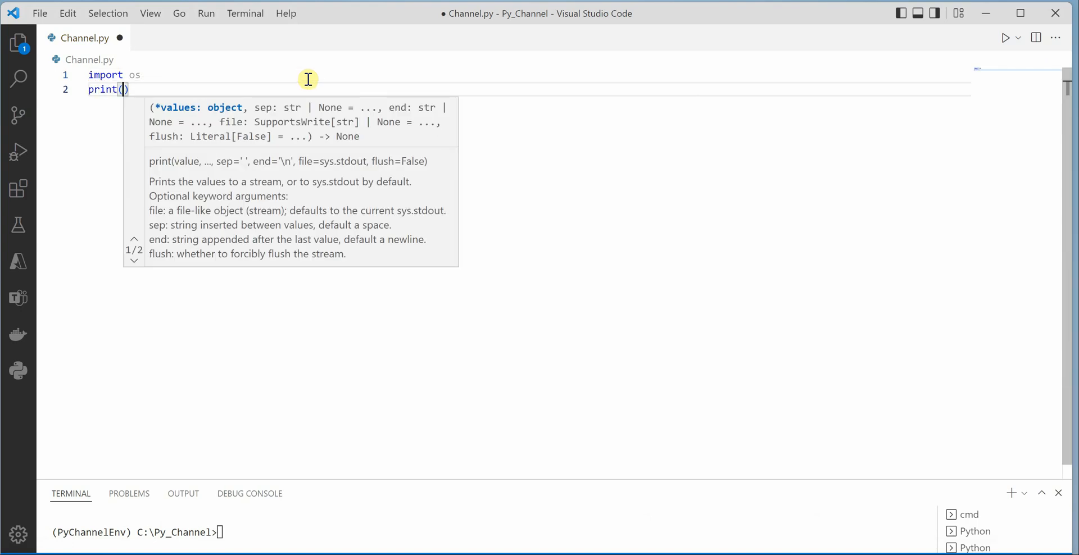
text(os.getcwd)
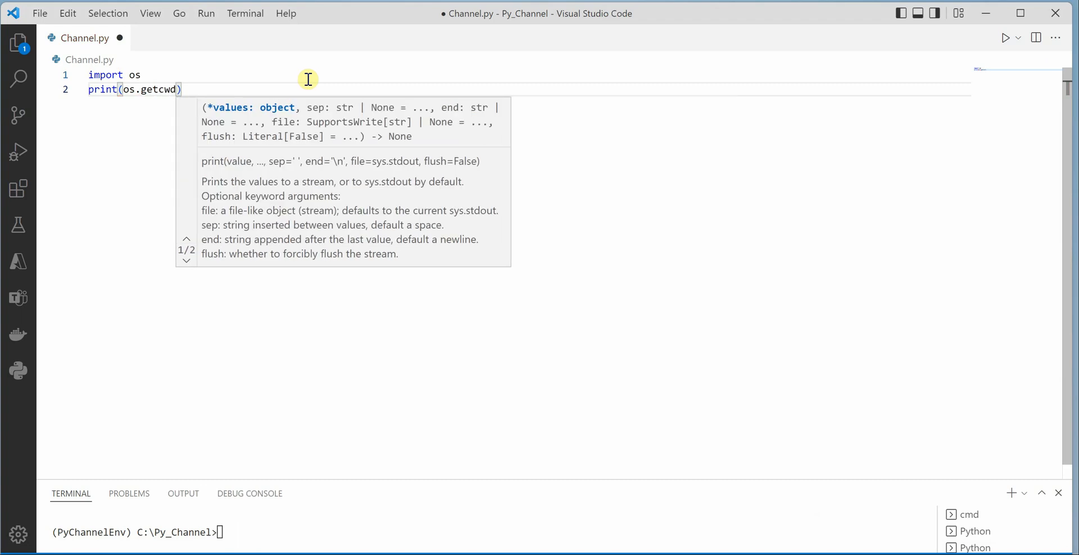
text(())
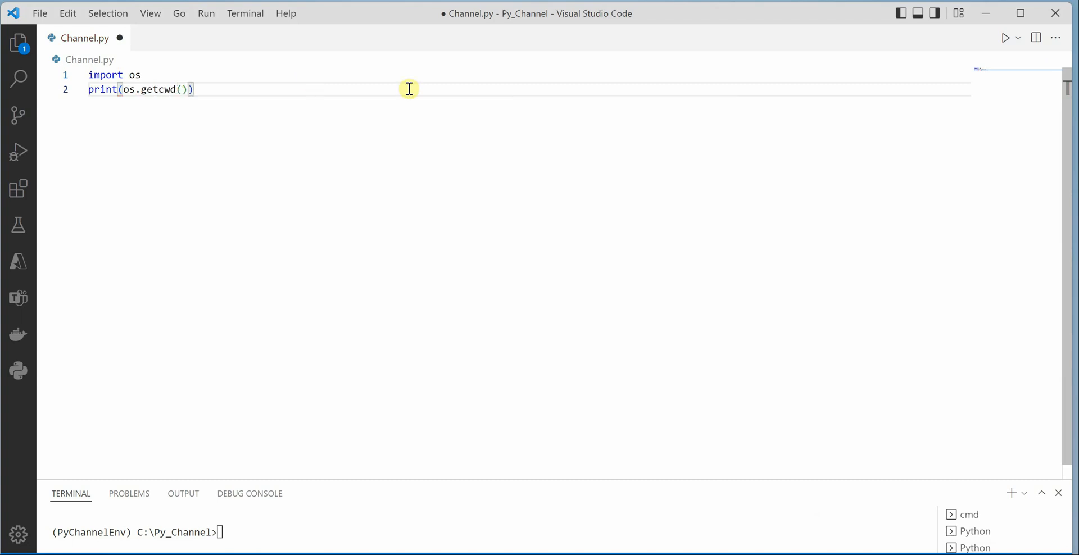
- Run Channel.py so the terminal prints the working directory C:\Py_Channel
click(1004, 38)
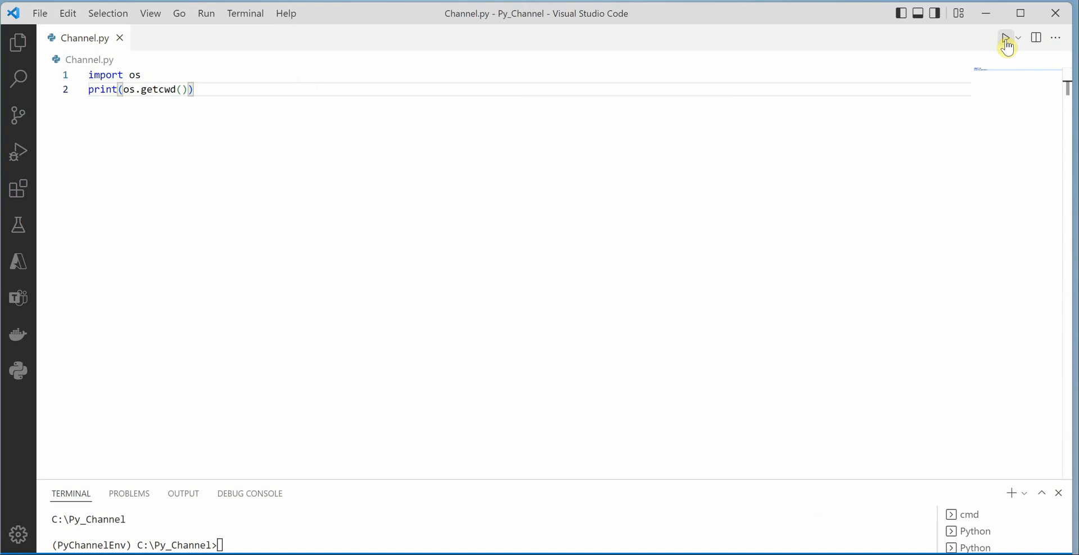
mouse_move(134, 520)
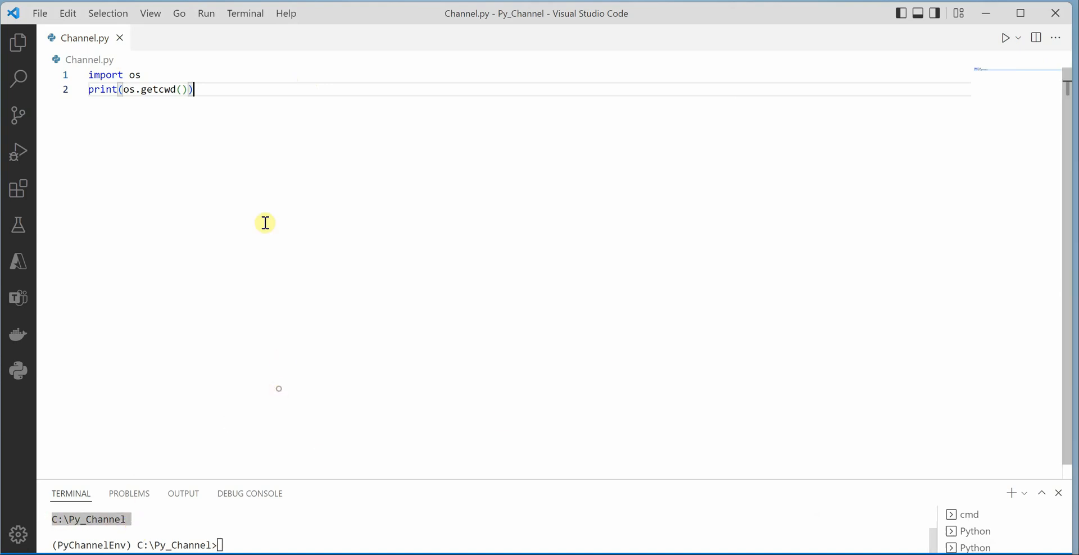
mouse_move(85, 38)
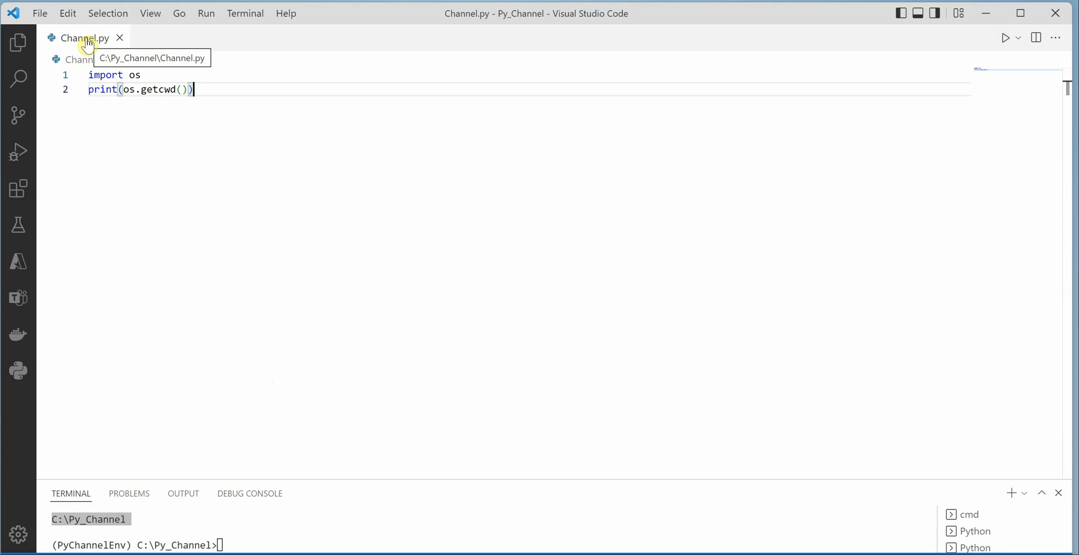
mouse_move(169, 115)
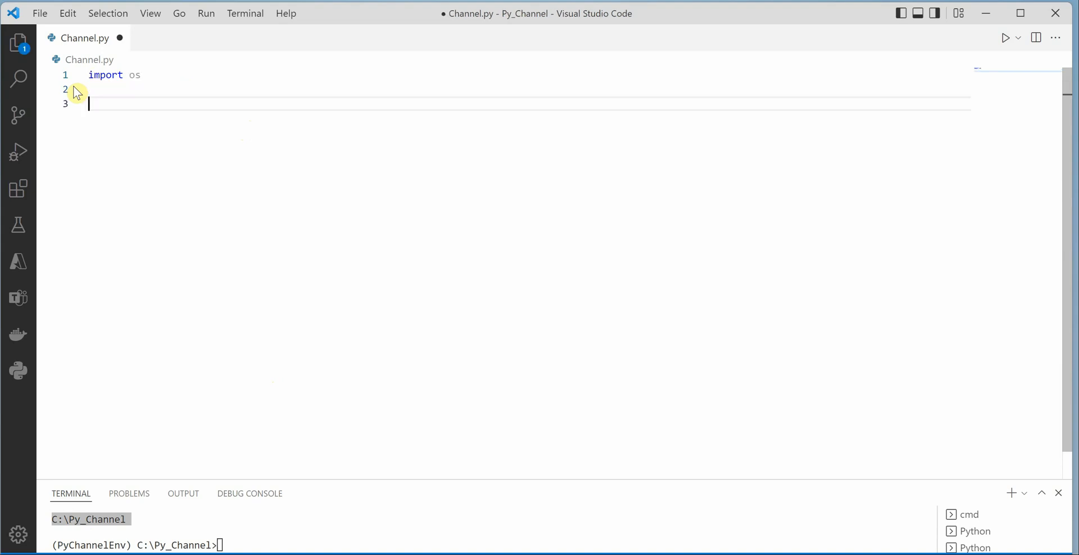
- Replace the getcwd line with 'from pathlib import Path' and 'print(Path.cwd())', then save
text(f)
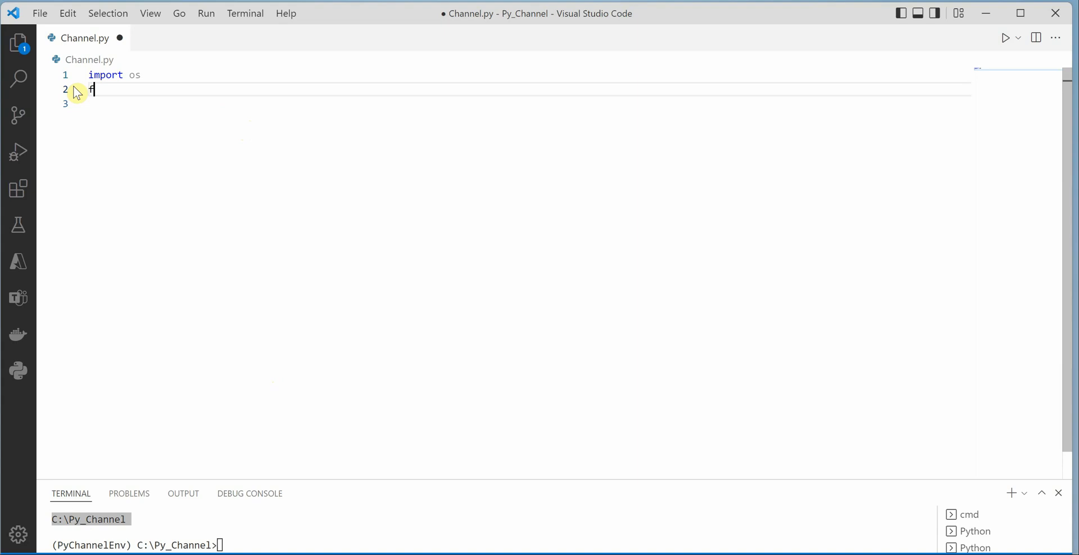
text(rom pathlib)
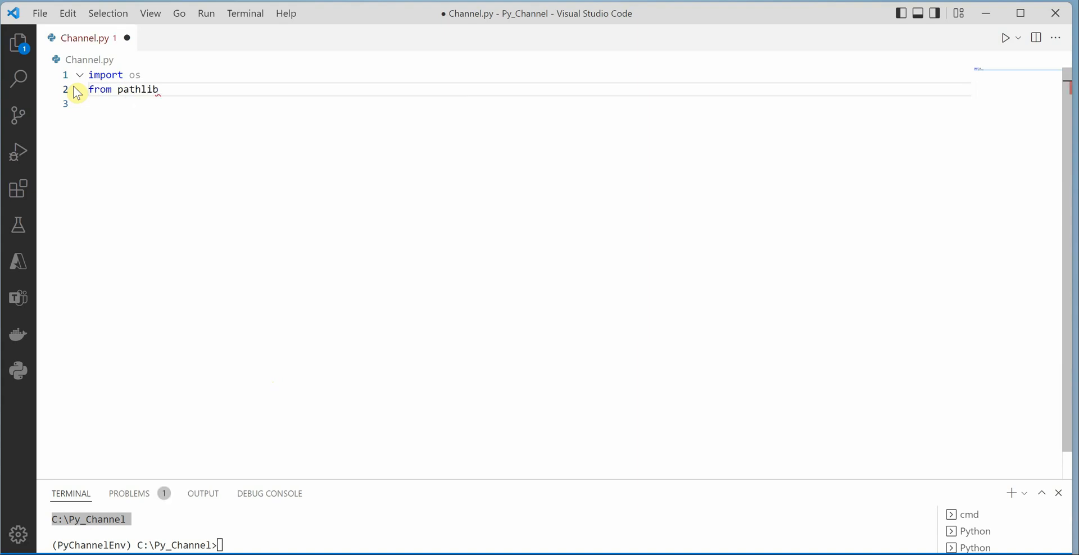
text(import Path)
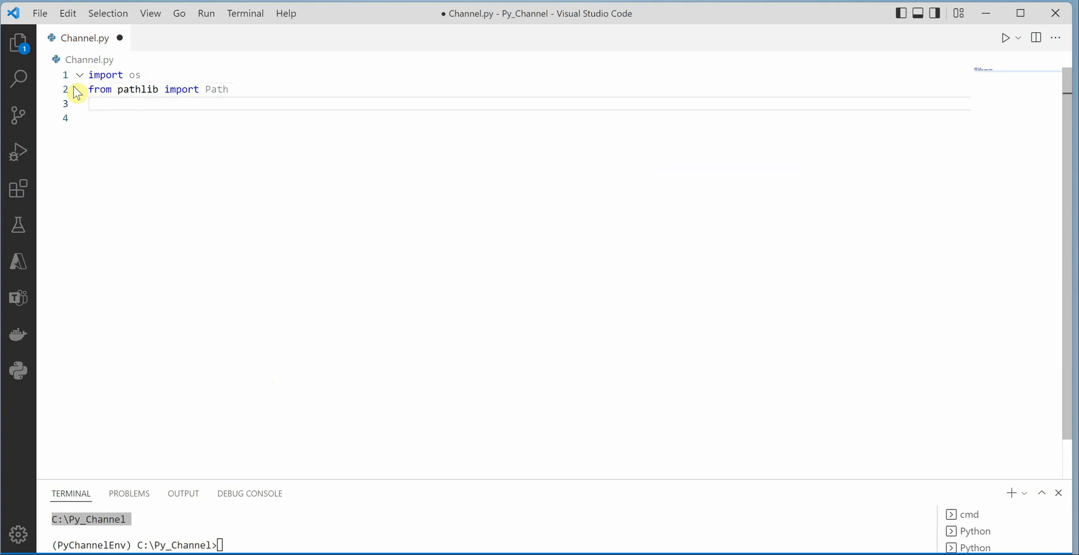
text(print)
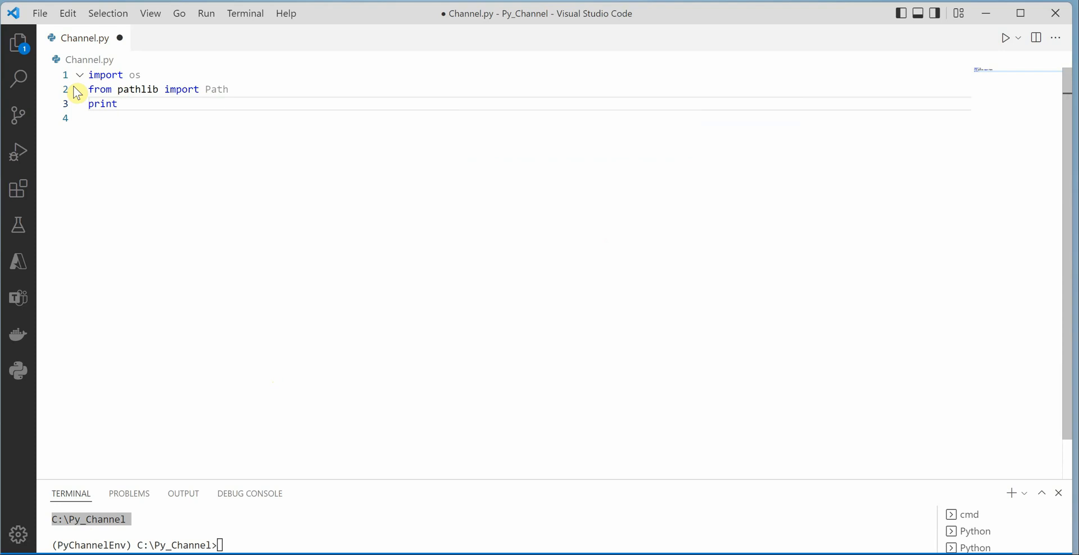
text((Path.cwd()
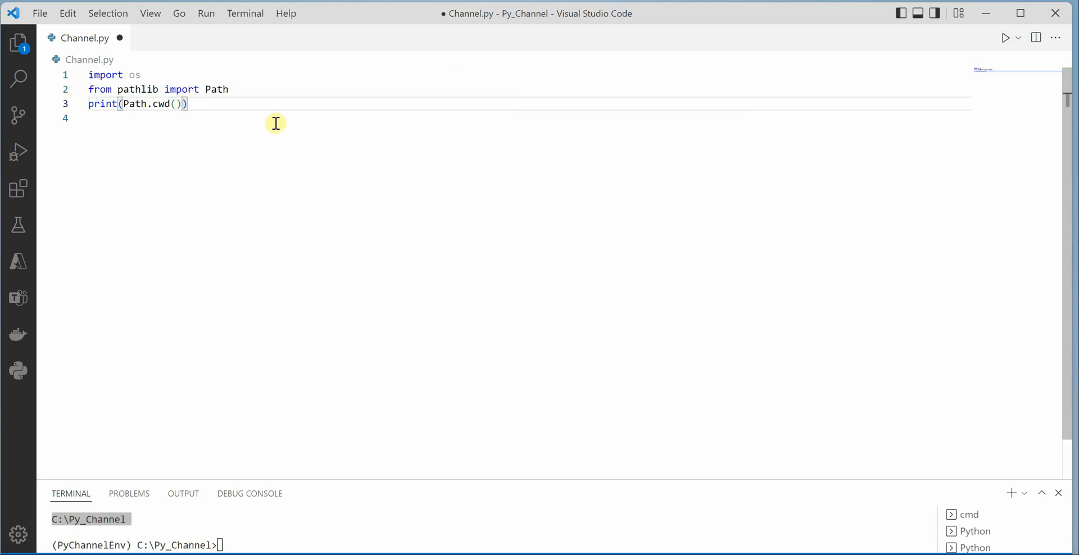
key(ctrl+s)
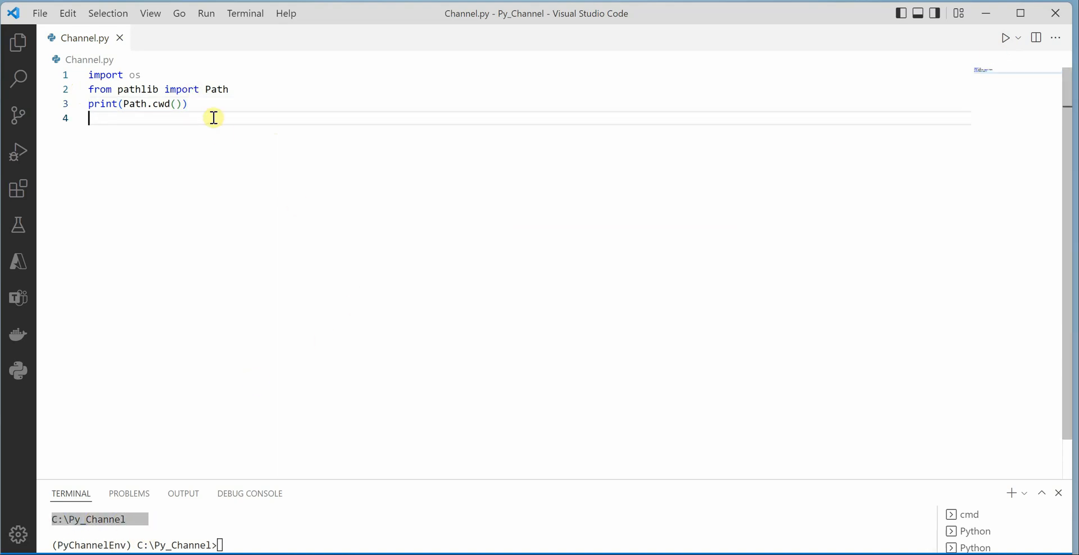
mouse_move(231, 125)
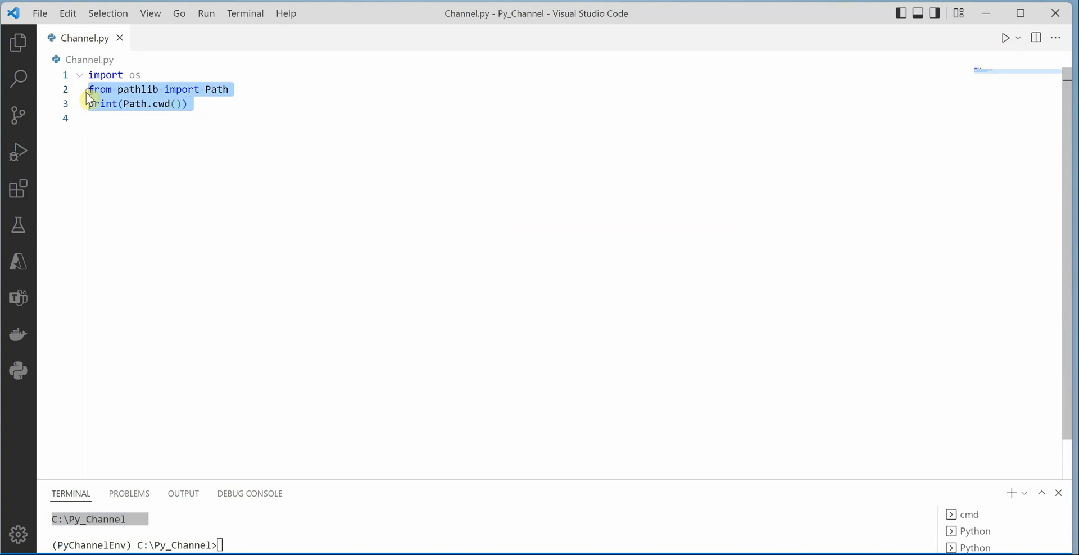
- Replace the pathlib lines with 'print(os.path.dirname(os.path.normpath(__file__)))'
key(Delete)
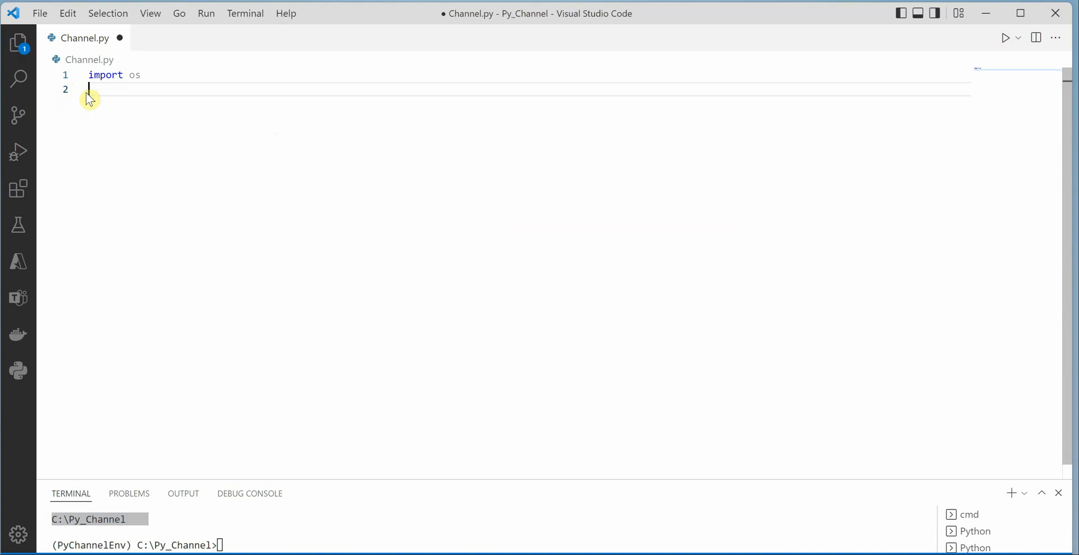
text(print())
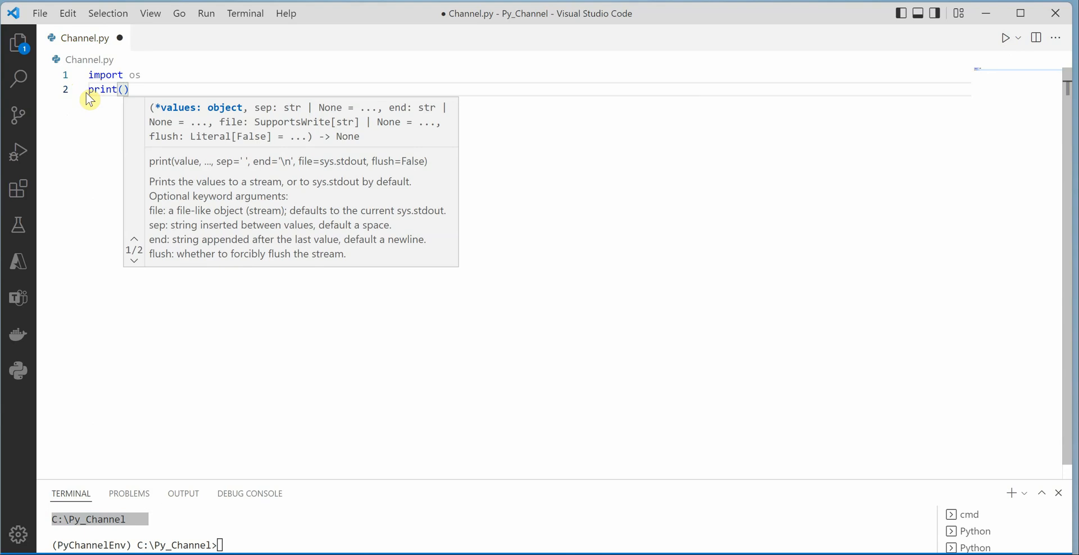
text(os.path.dirname)
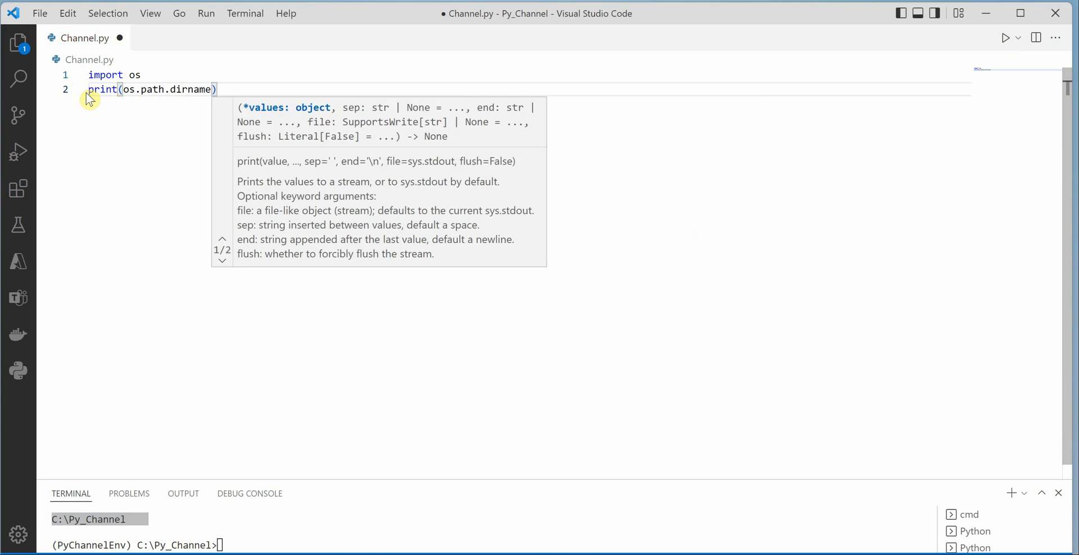
text((os.path.normpath()
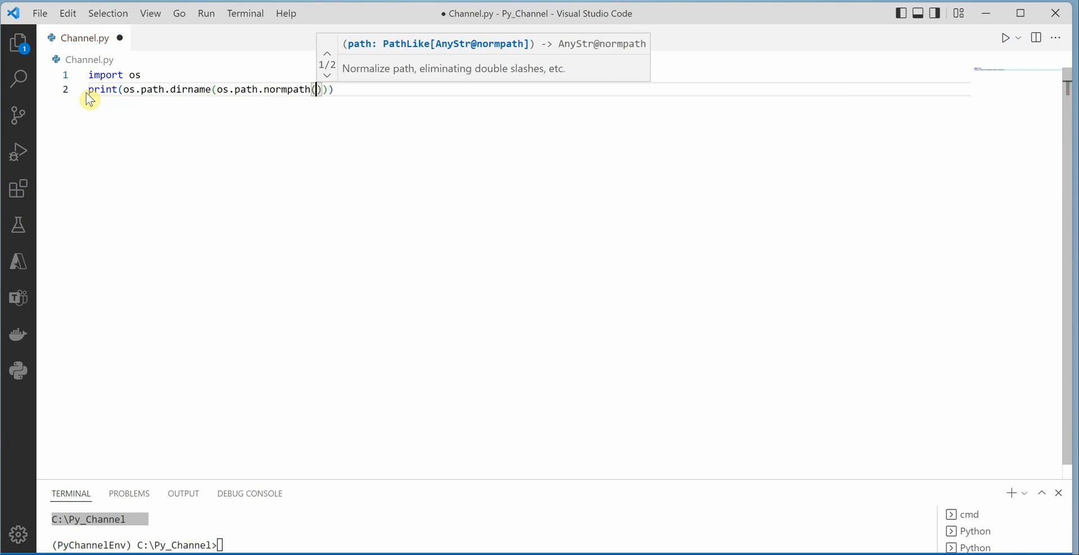
text(__file)
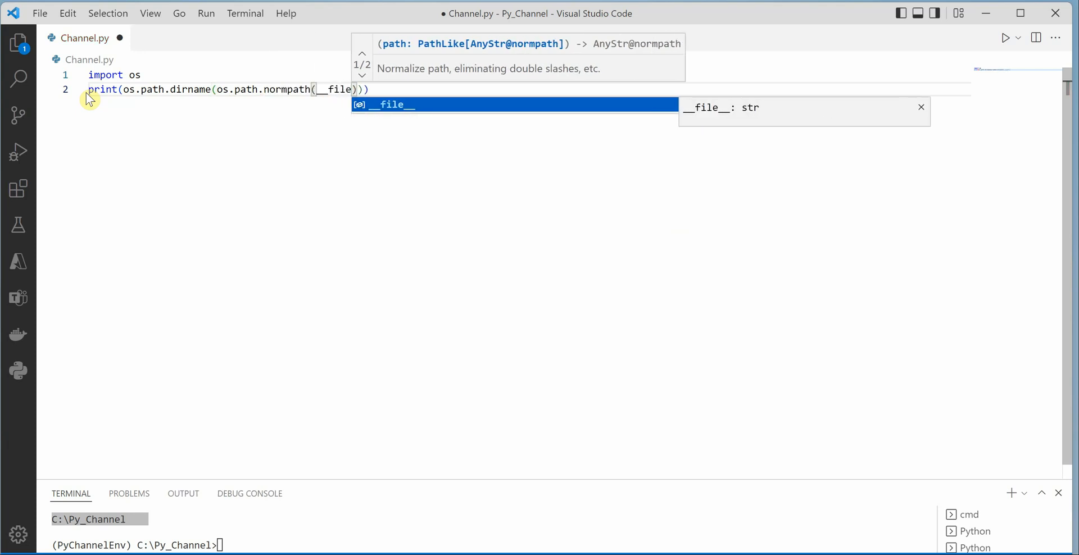
text(__)
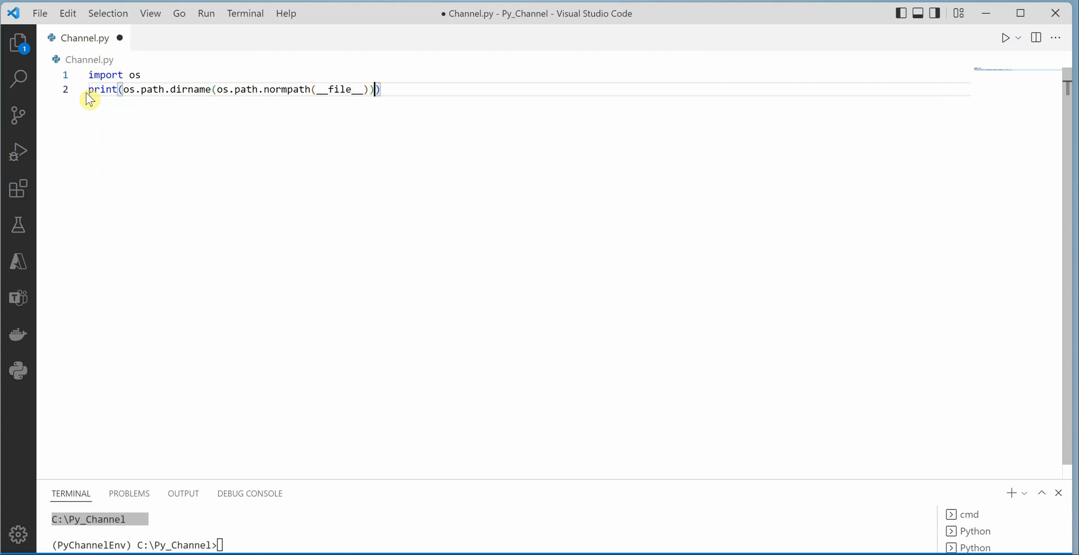
- Highlight the __file__ name to point it out, then clear the selection
double_click(340, 90)
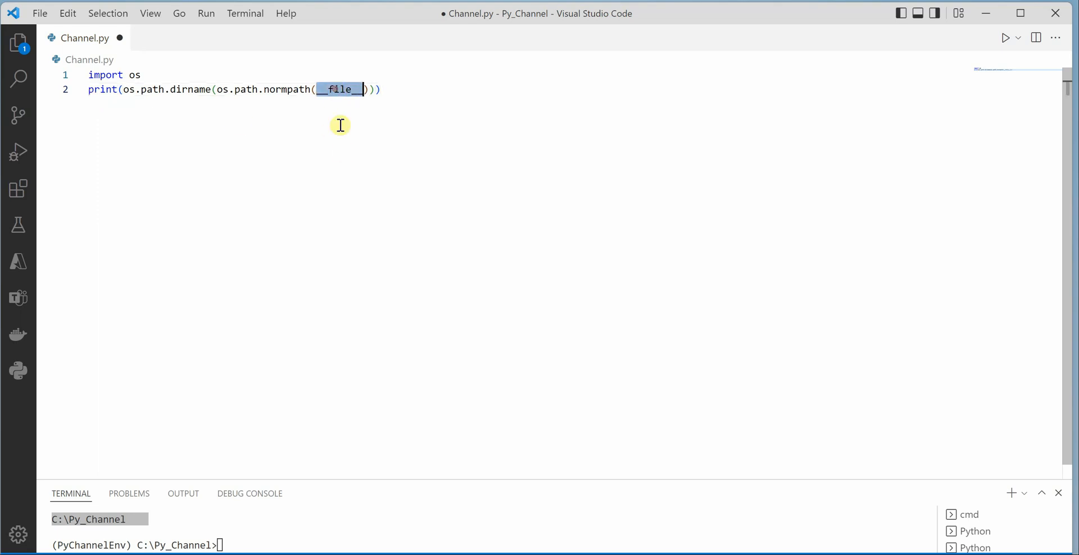
mouse_move(360, 149)
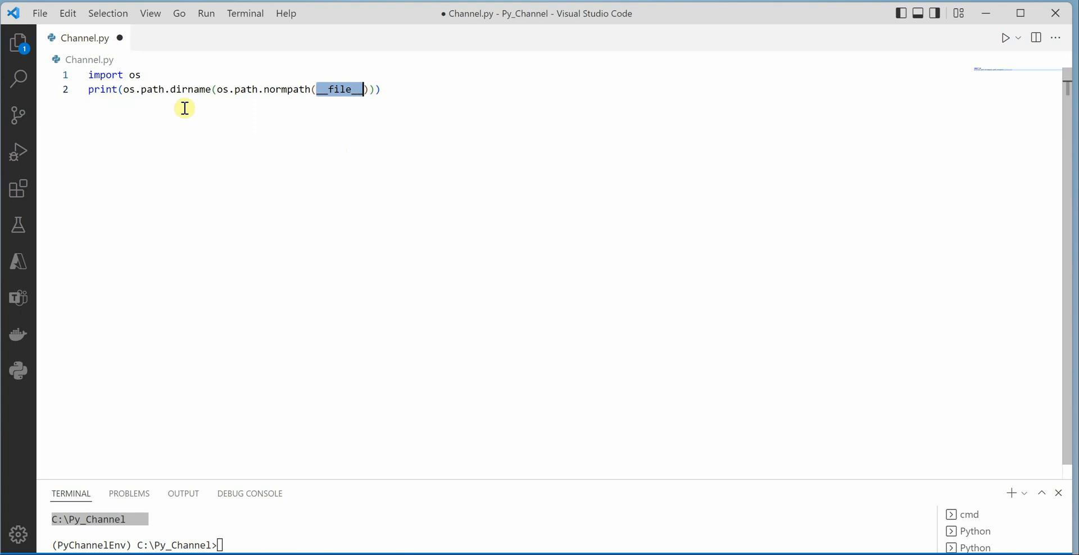
mouse_move(135, 74)
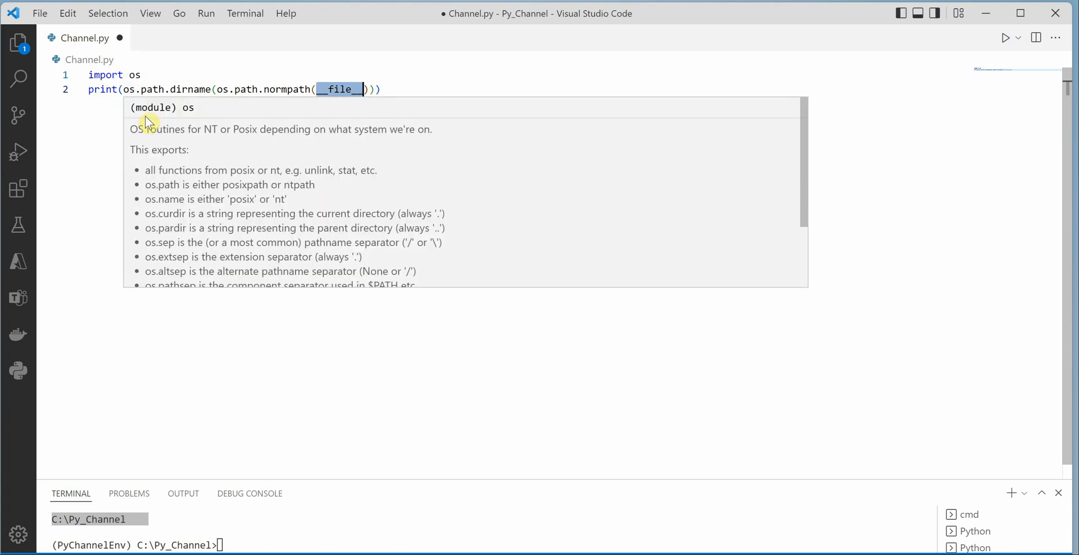
click(309, 364)
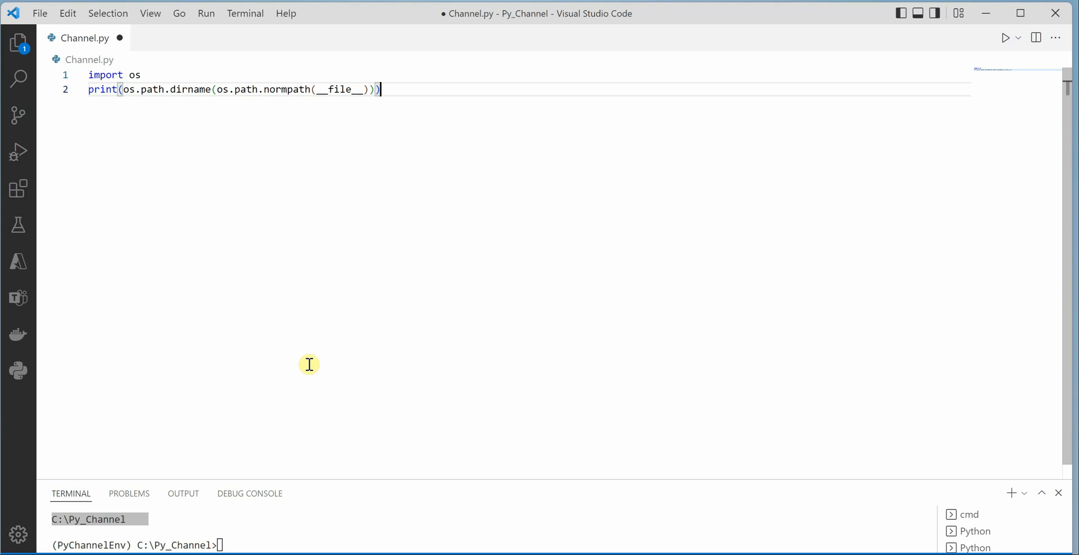
mouse_move(532, 237)
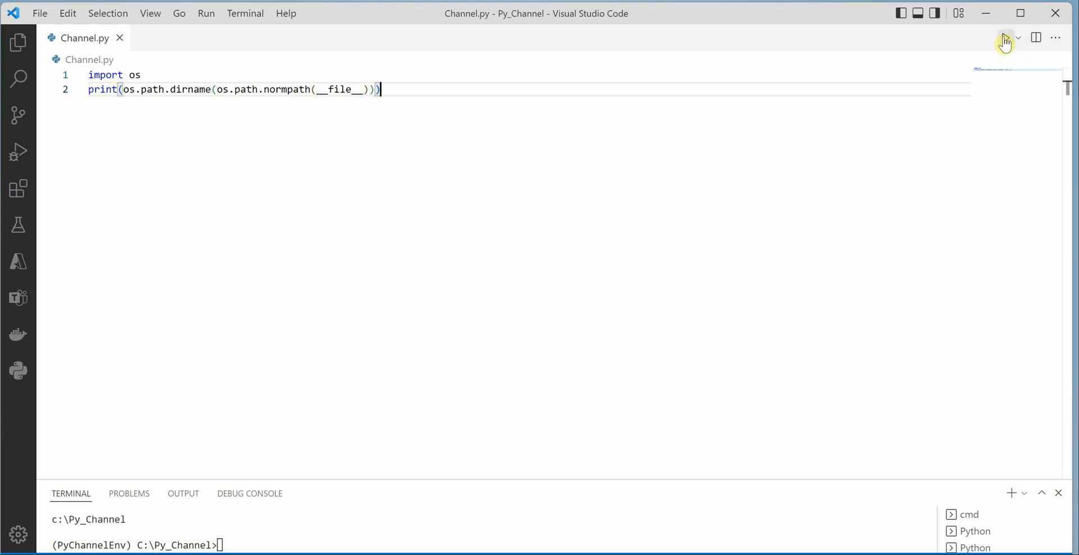
- Run the updated script so the terminal prints c:\Py_Channel
click(1003, 38)
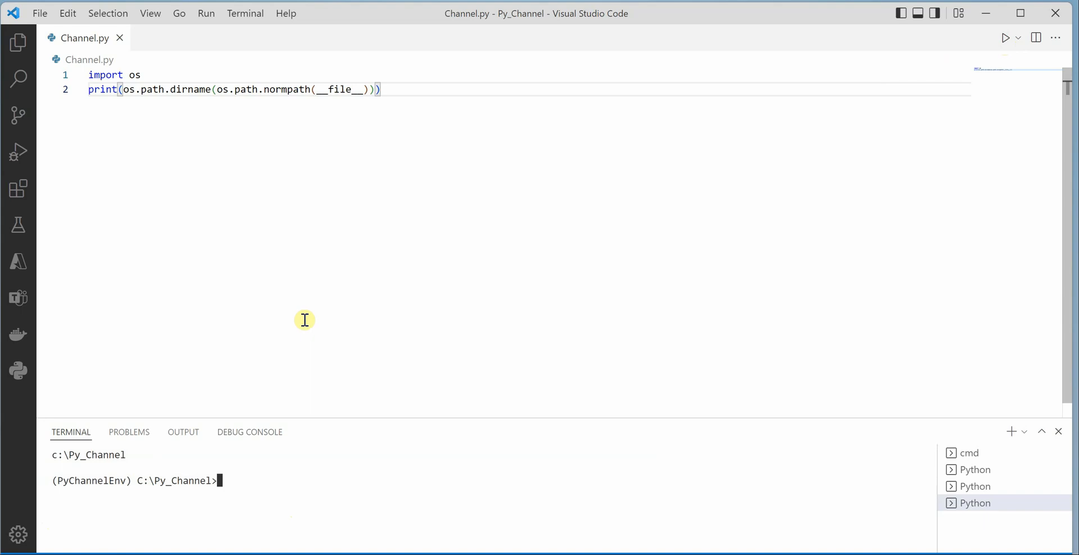
mouse_move(450, 324)
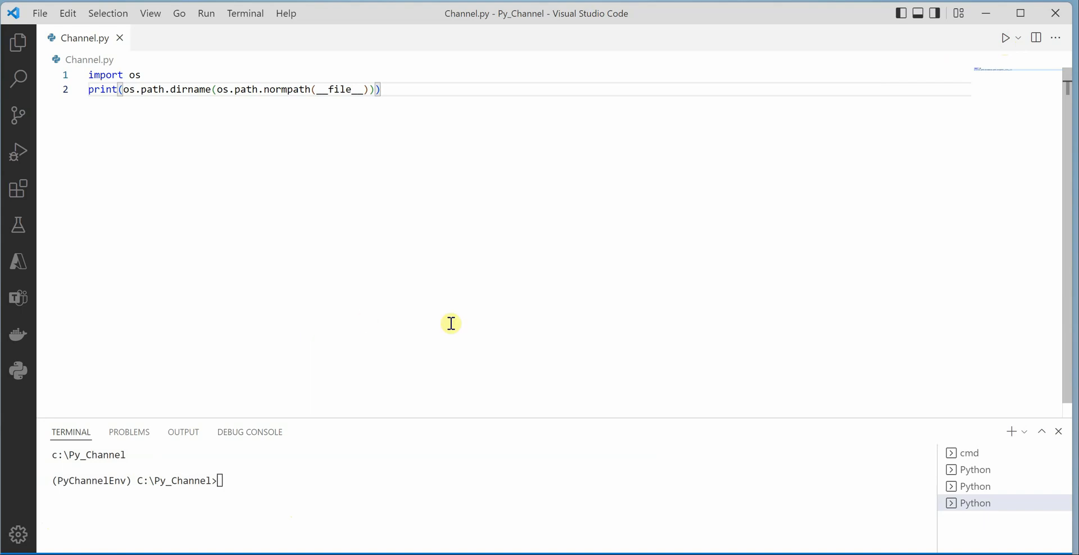
mouse_move(443, 311)
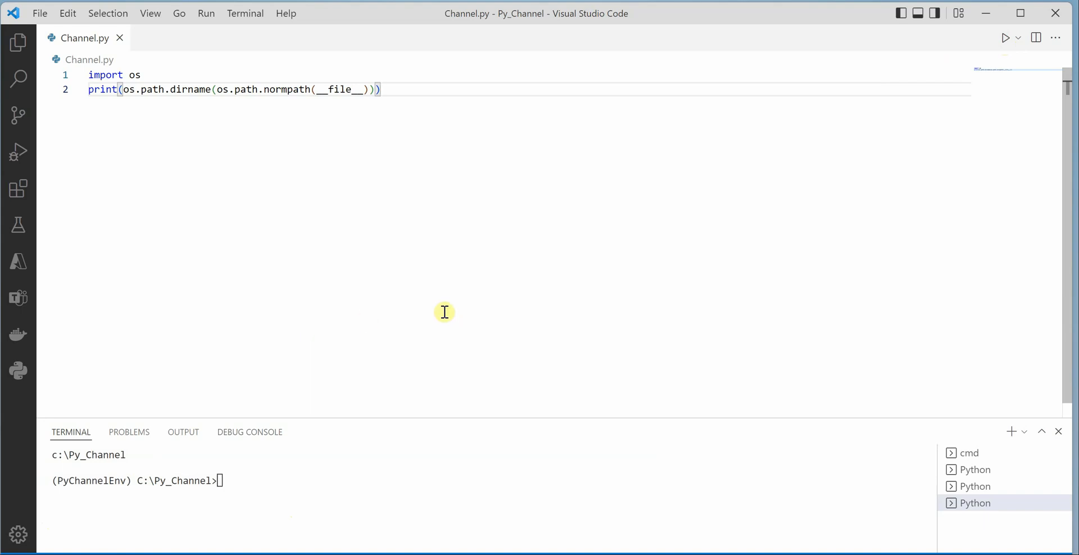